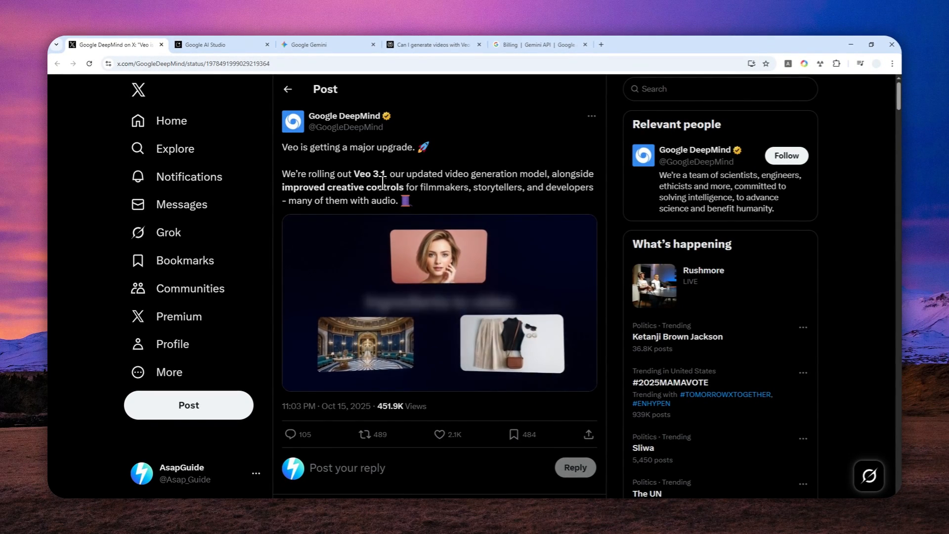
Bring up the Google AI Studio home page listing Veo 3.1 under What's new.
left_click(218, 44)
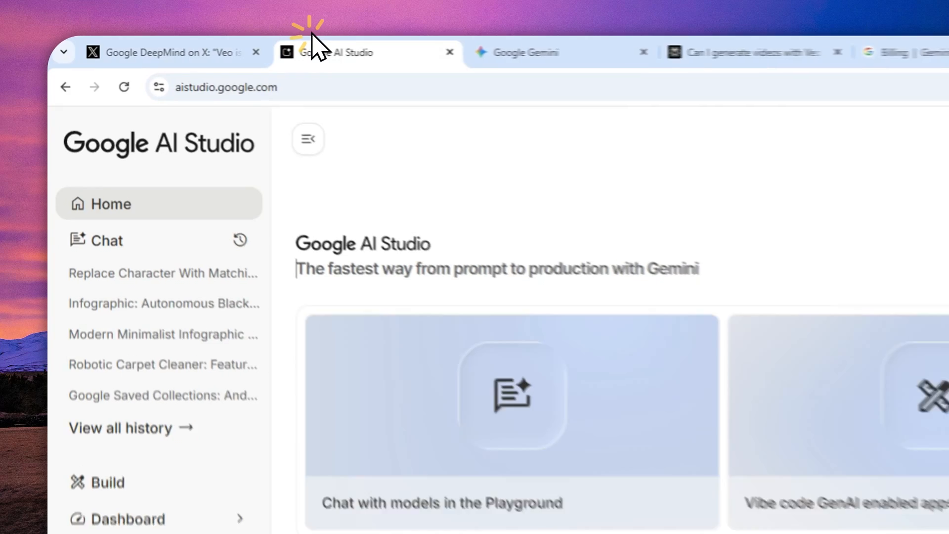
left_click(227, 87)
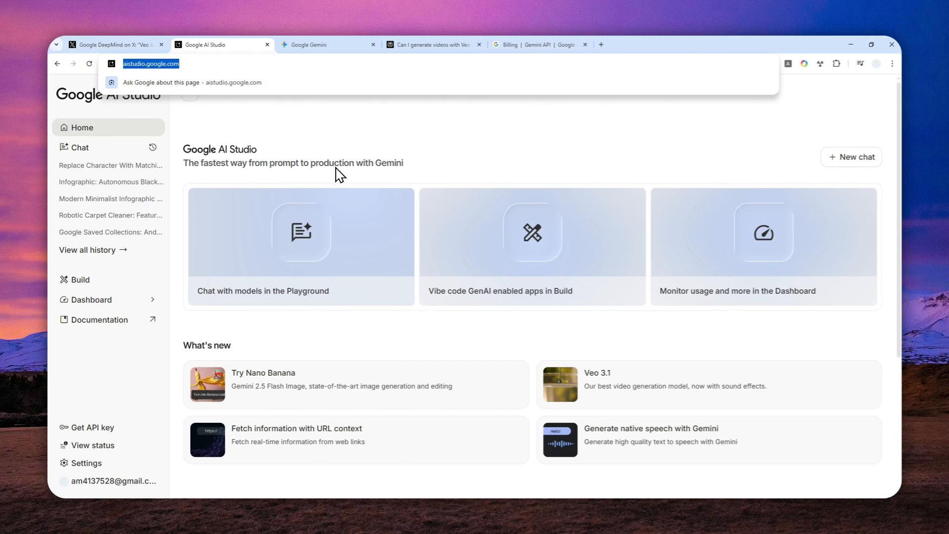
mouse_move(339, 151)
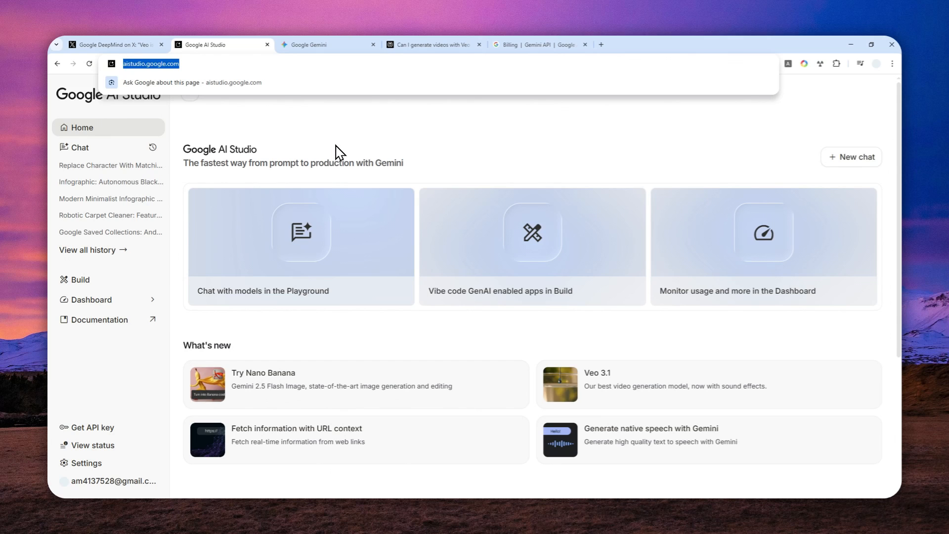
mouse_move(341, 157)
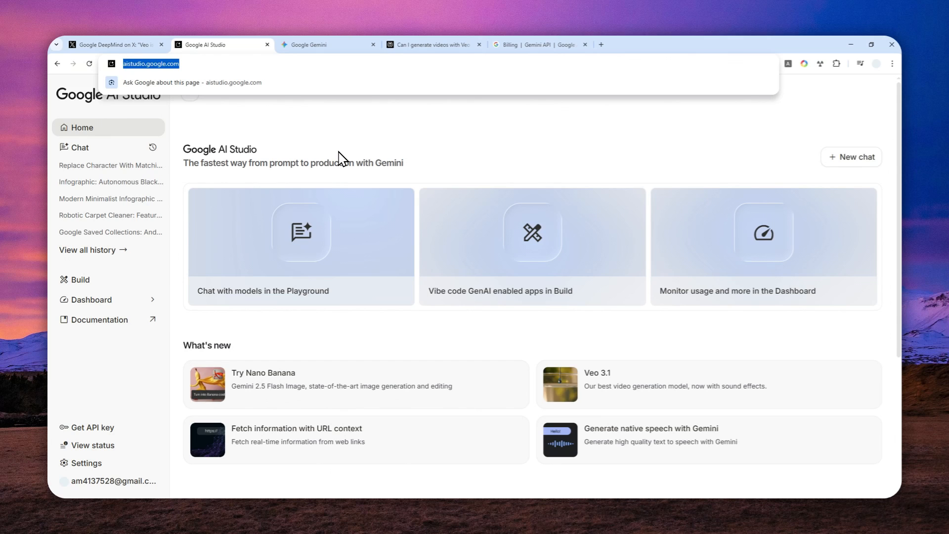
mouse_move(388, 331)
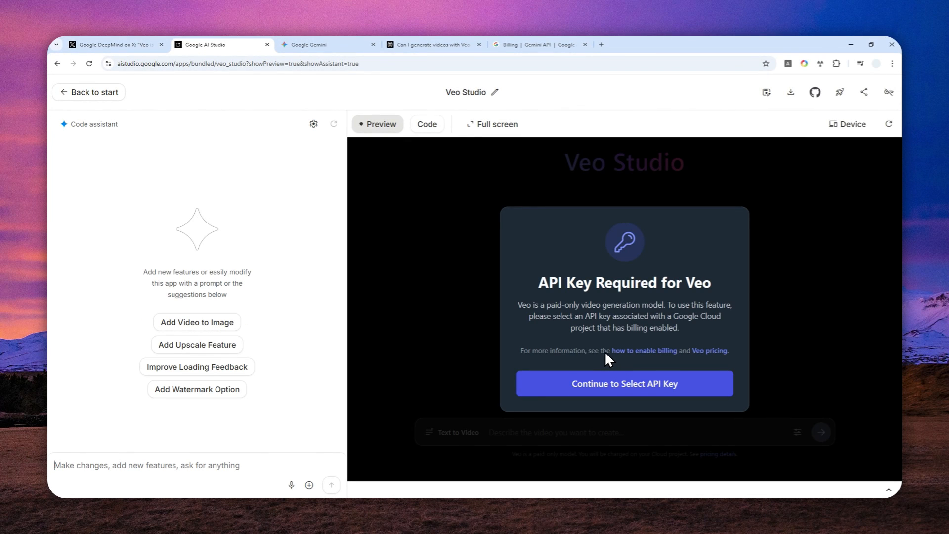
mouse_move(609, 357)
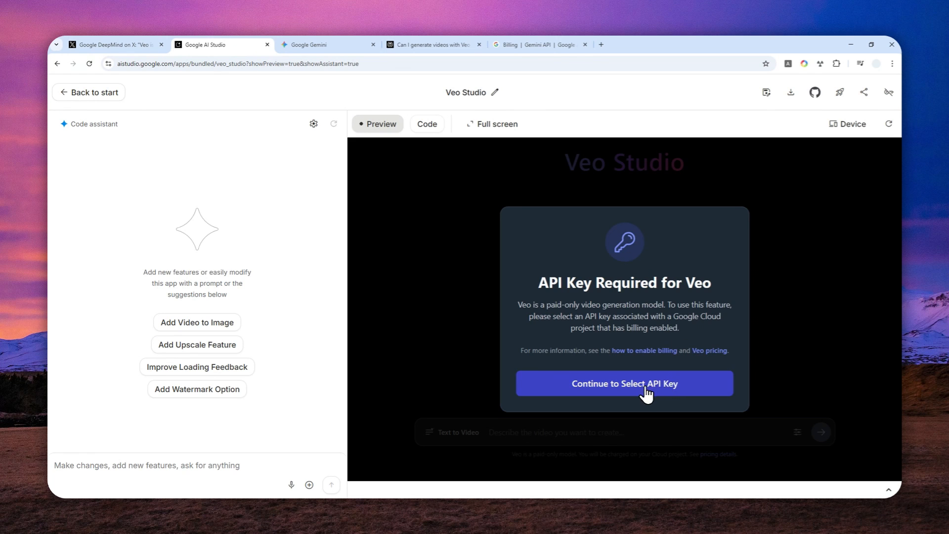
Get past the API key prompt and show Veo Studio's veo-3.1-fast, 16:9, 720p settings.
left_click(624, 383)
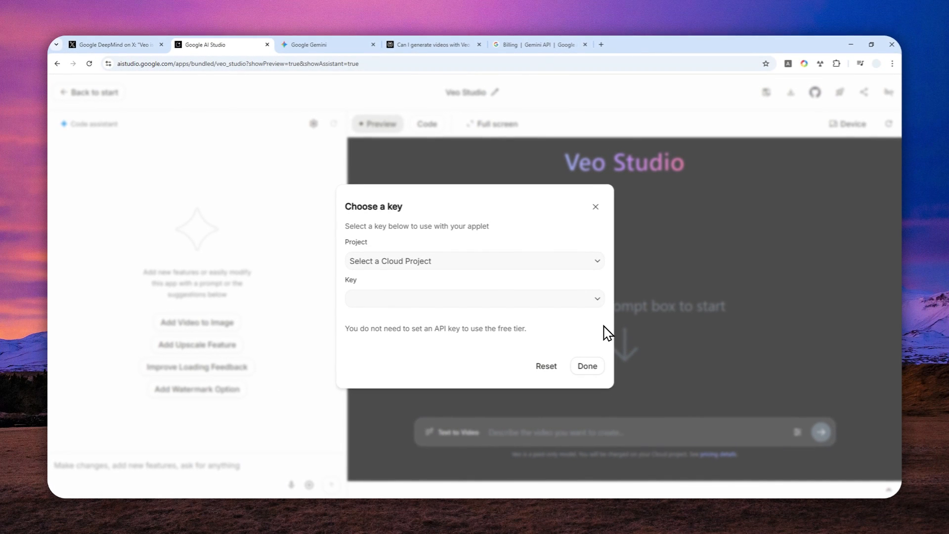
mouse_move(592, 350)
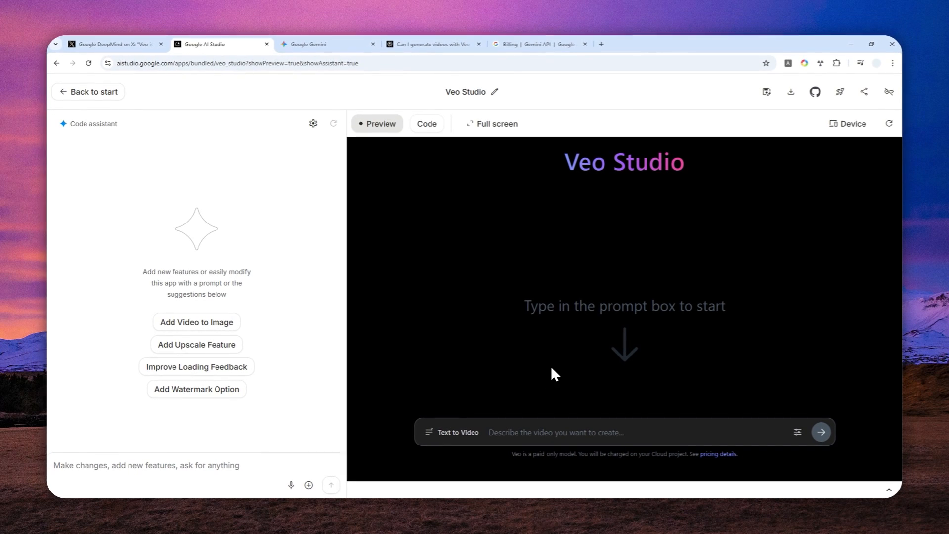
left_click(798, 432)
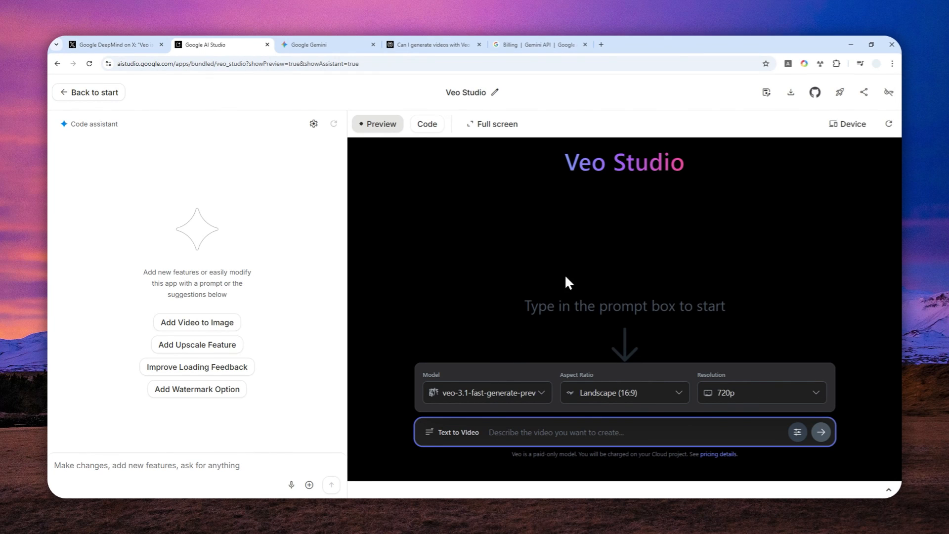
mouse_move(592, 285)
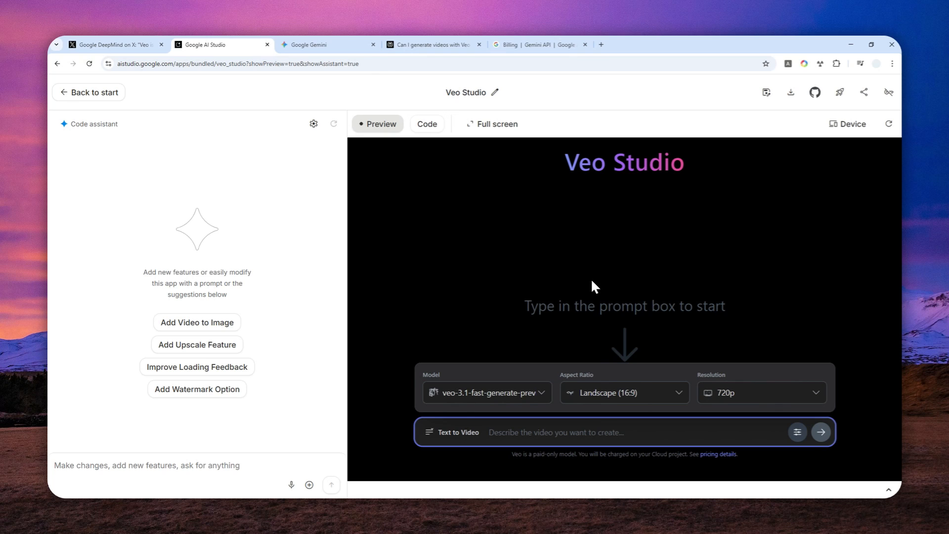
mouse_move(578, 237)
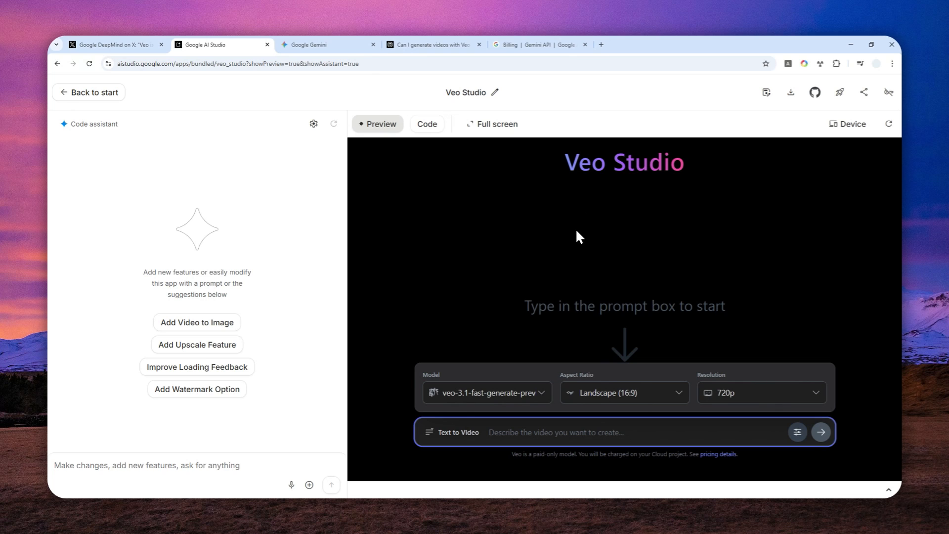
mouse_move(528, 238)
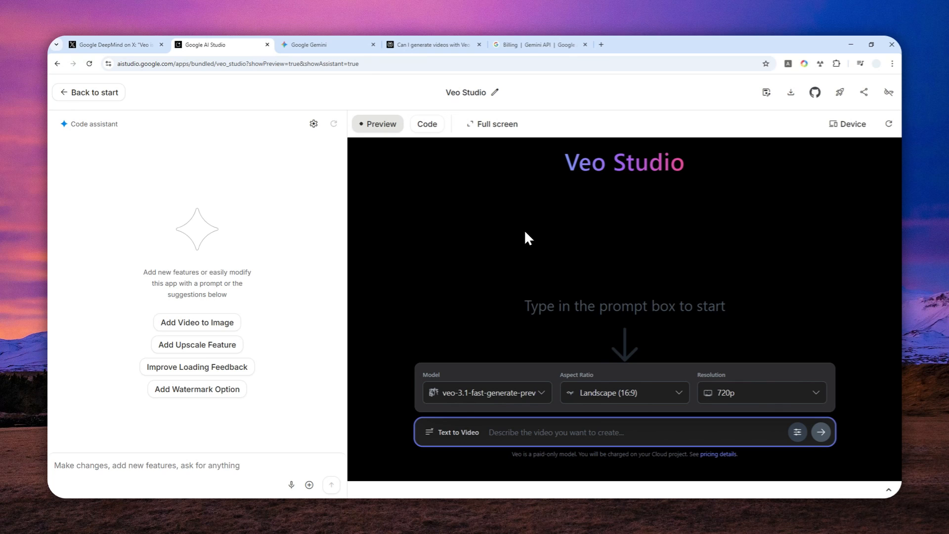
Read Gemini's answer that Veo 3.1 in AI Studio is paid, not free.
left_click(316, 44)
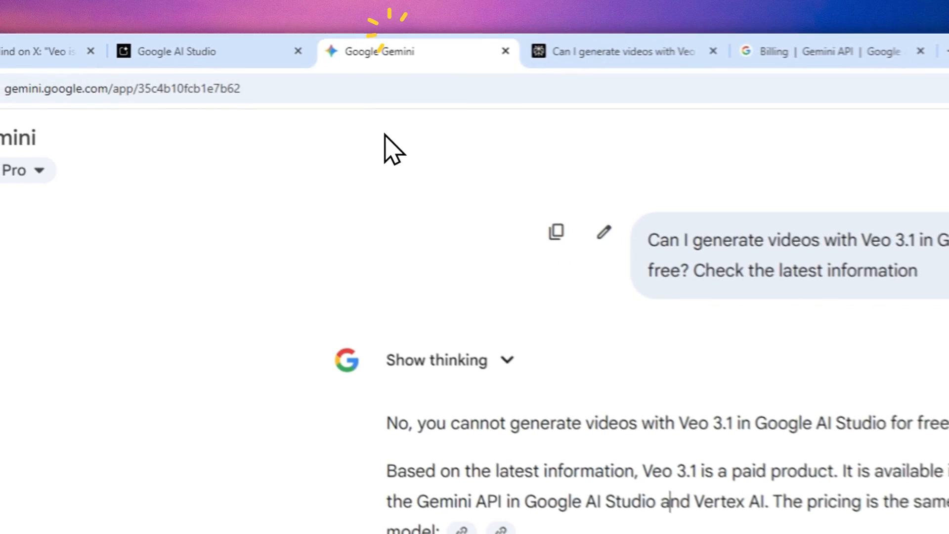
scroll("down", 3)
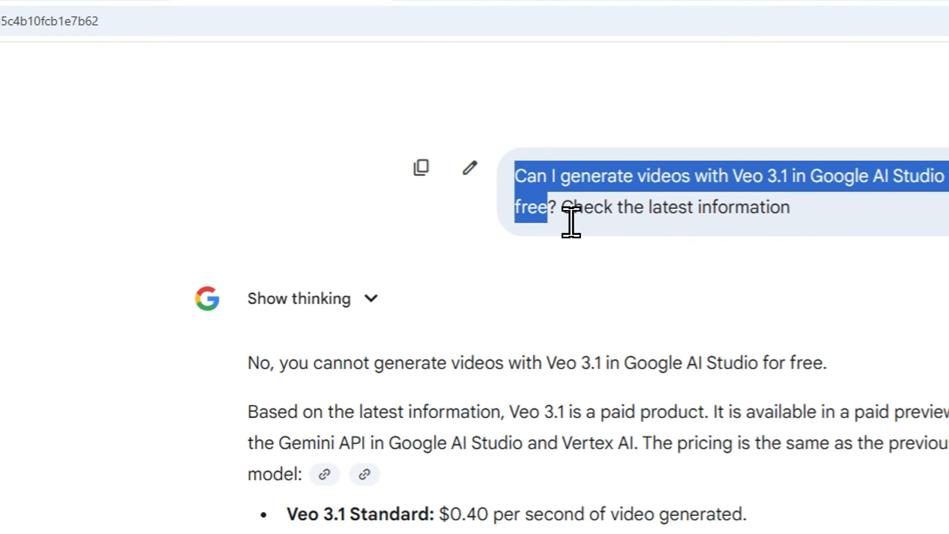
mouse_move(491, 348)
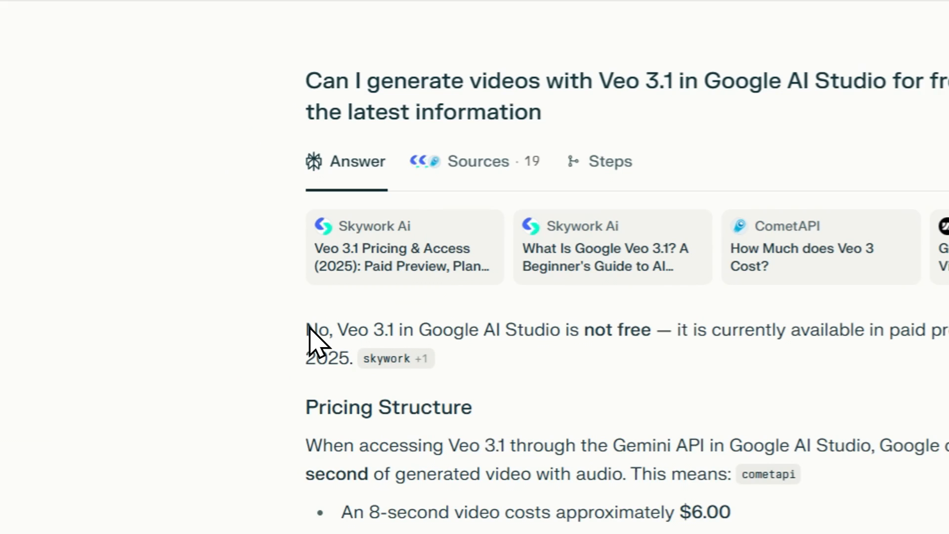
Highlight Perplexity's 'not free' sentence, then move to the Gemini API billing docs.
left_click_drag(308, 329, 485, 329)
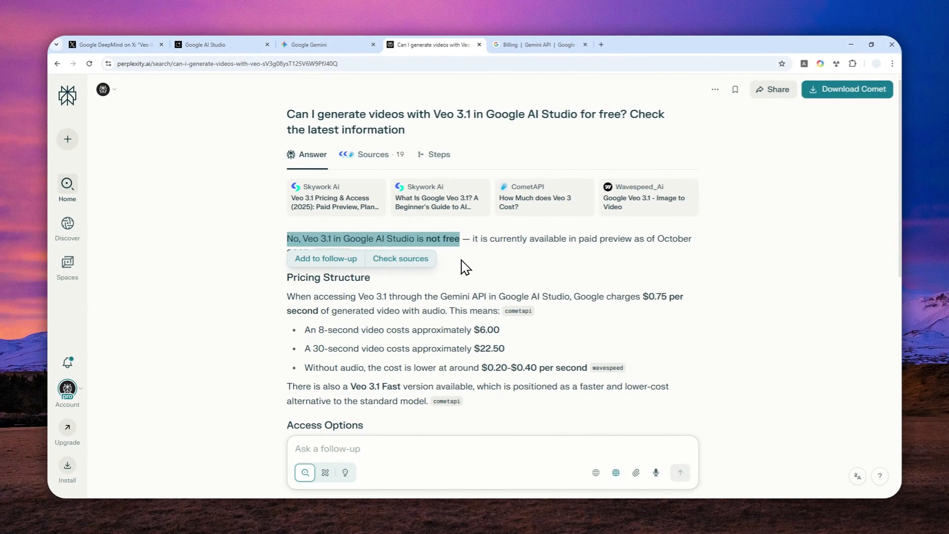
left_click(537, 45)
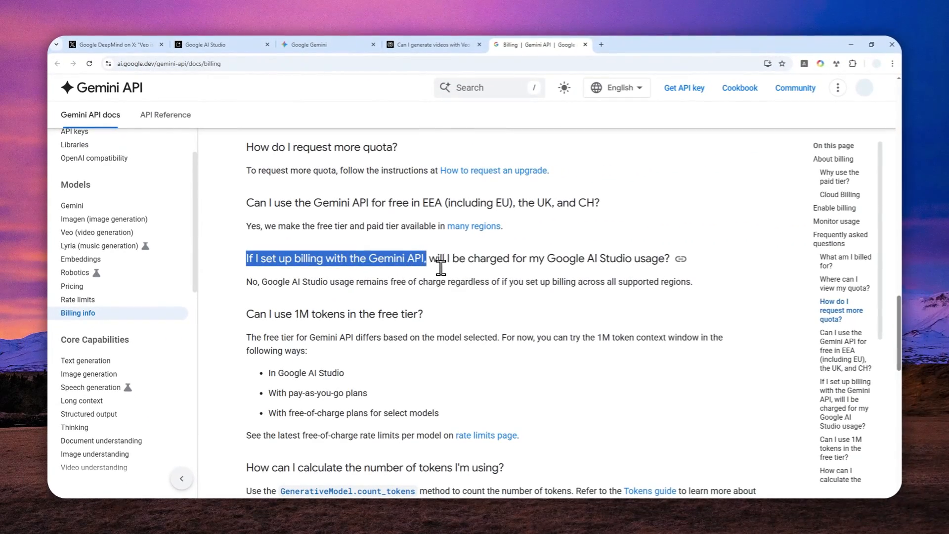
Highlight the billing FAQ on AI Studio charges, then return to the AI Studio showcase.
left_click_drag(426, 258, 569, 259)
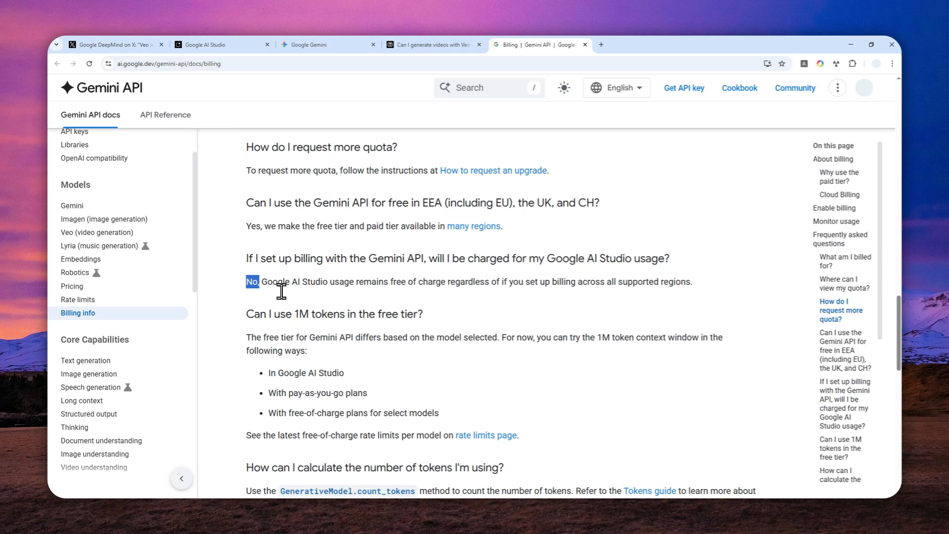
left_click(221, 44)
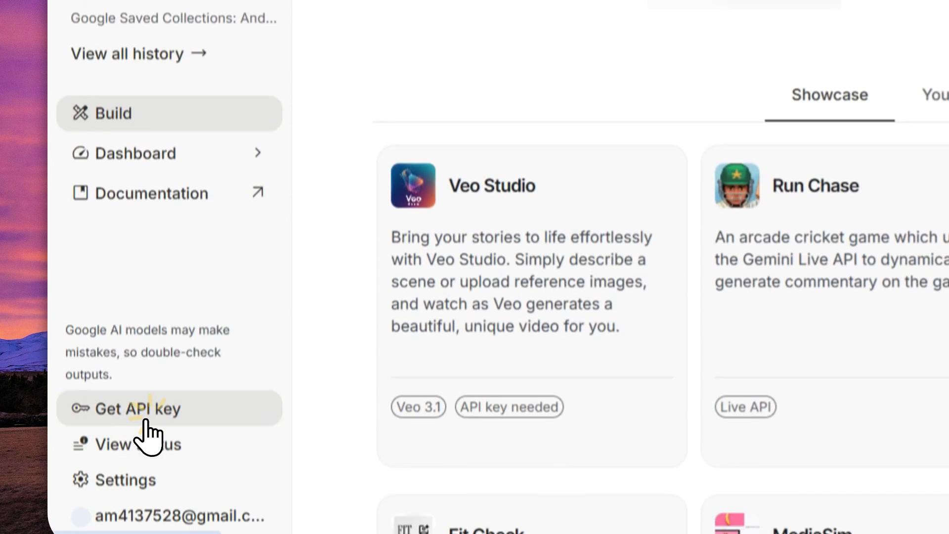
View the Veo Project key's billing and highlight the up-to-24-hours update note.
left_click(135, 408)
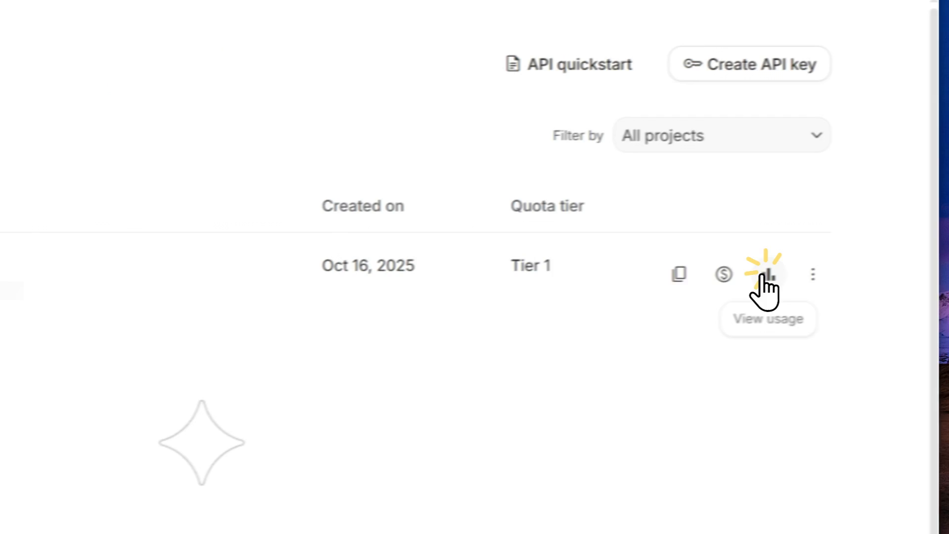
left_click(768, 274)
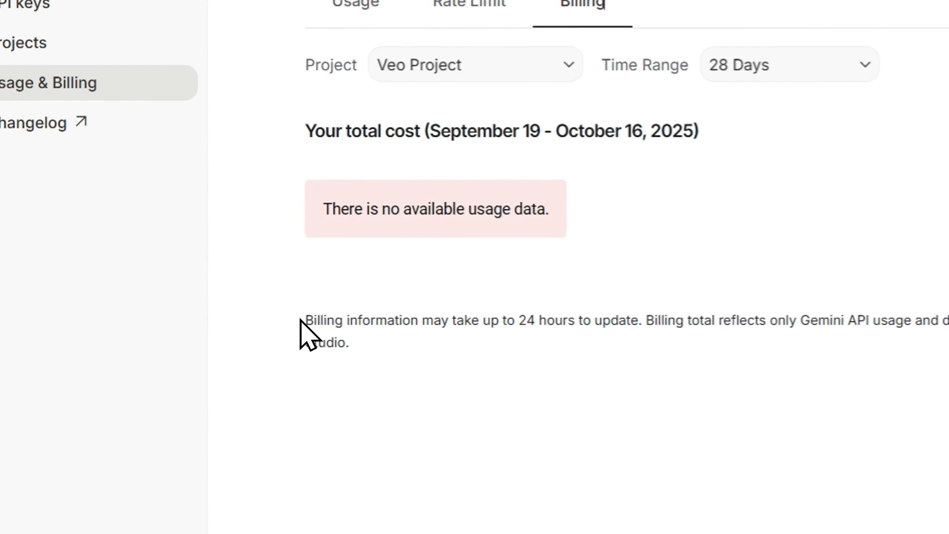
left_click_drag(305, 320, 566, 320)
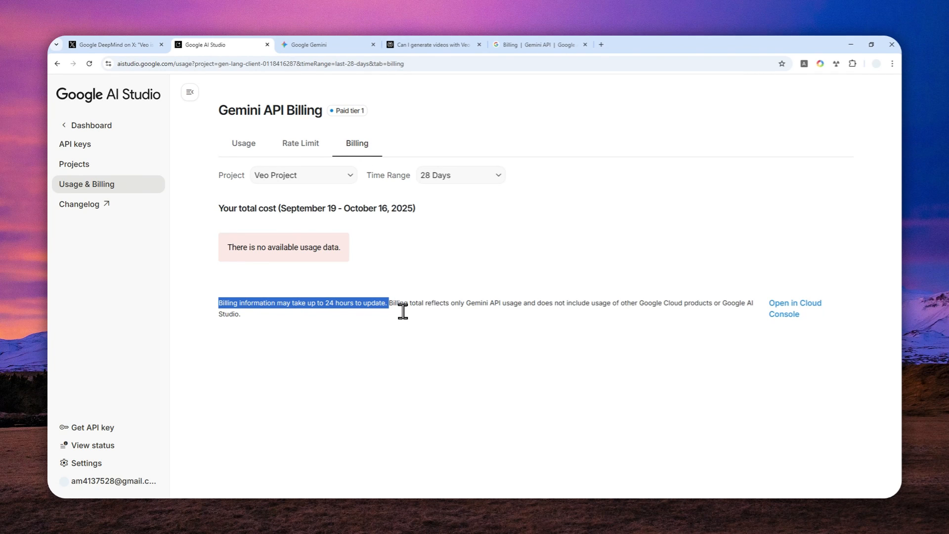
mouse_move(405, 310)
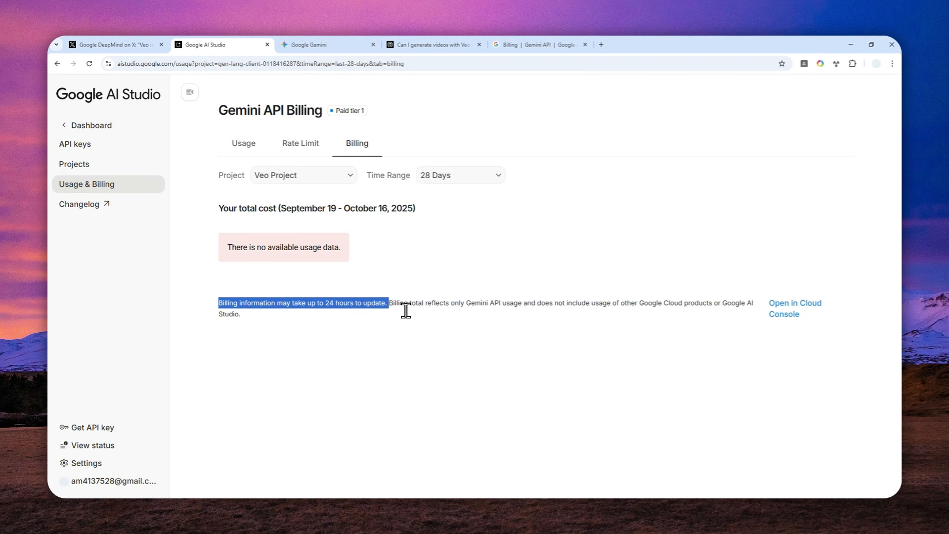
mouse_move(404, 264)
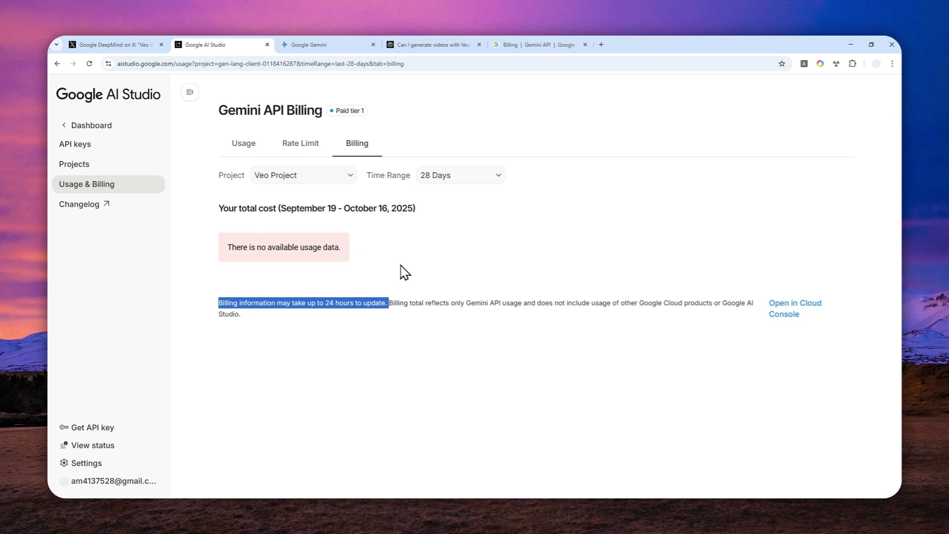
mouse_move(277, 177)
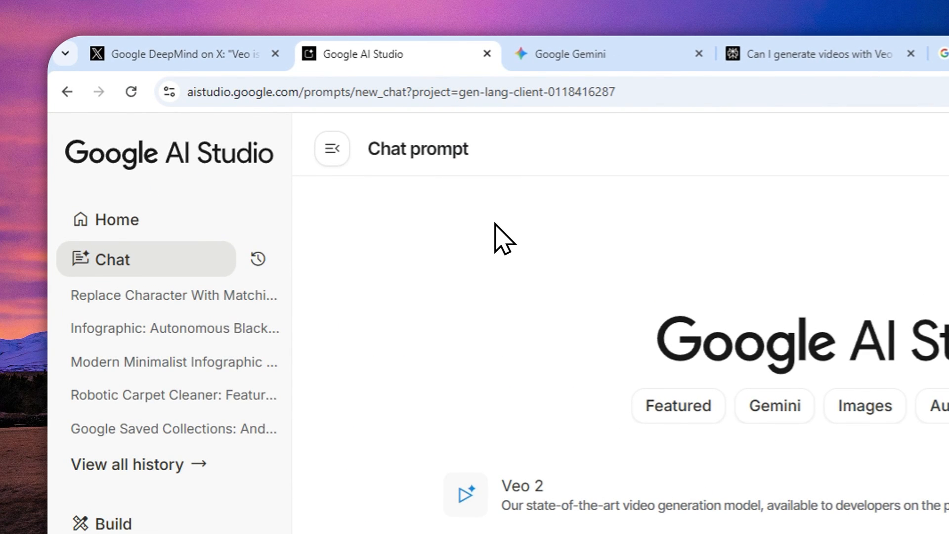
Open Veo 2 video generation and review its 16:9, 8s, 720p run settings.
left_click(115, 219)
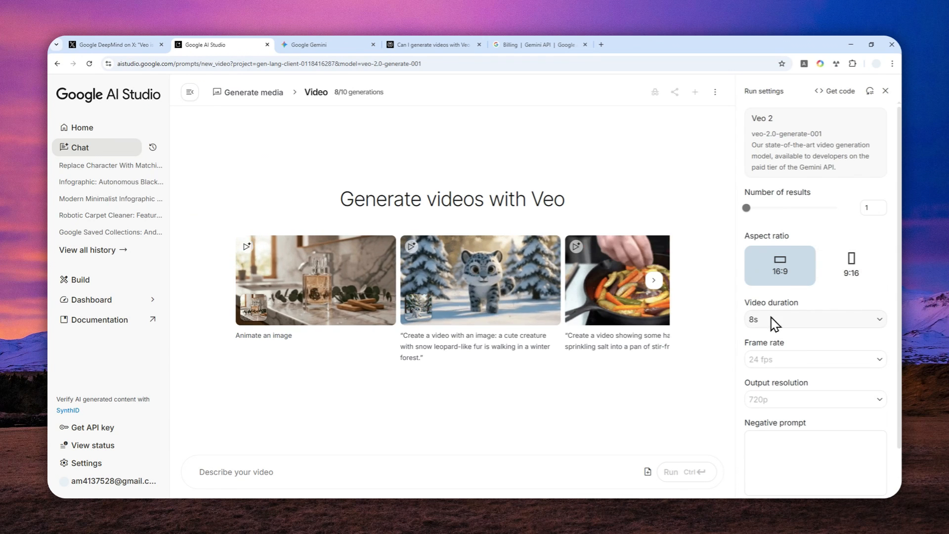
scroll("down", 3)
type("a cat and dog")
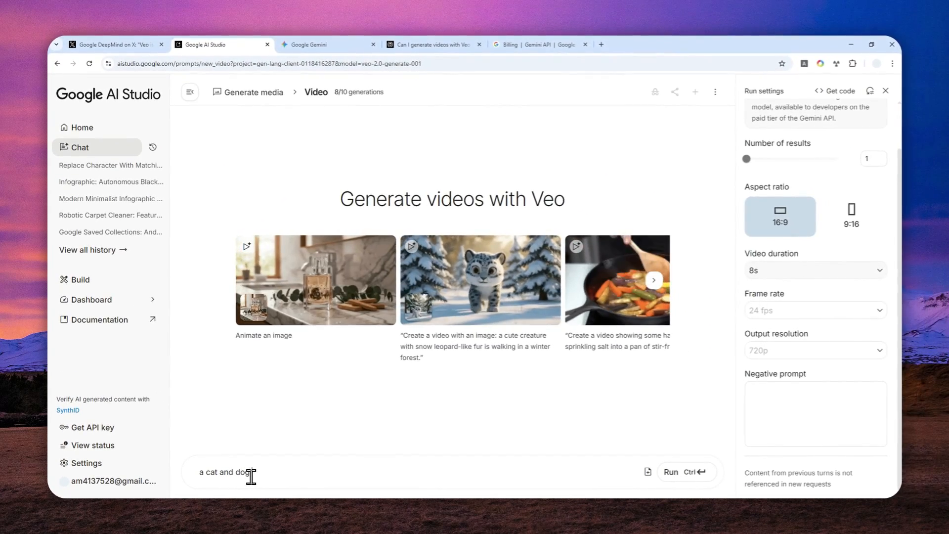
Enter the prompt 'a cat and dog playing badminton' and run Veo 2.
type("playing badminton")
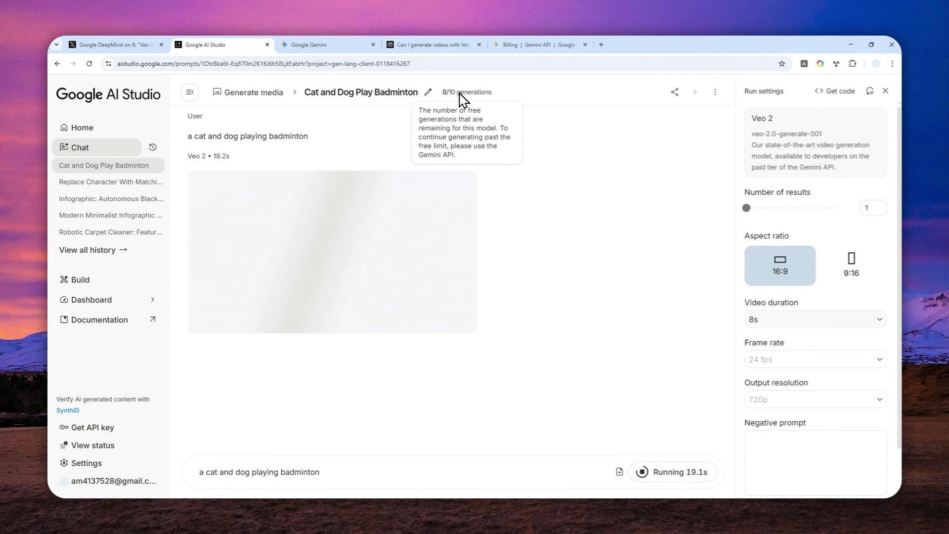
mouse_move(581, 222)
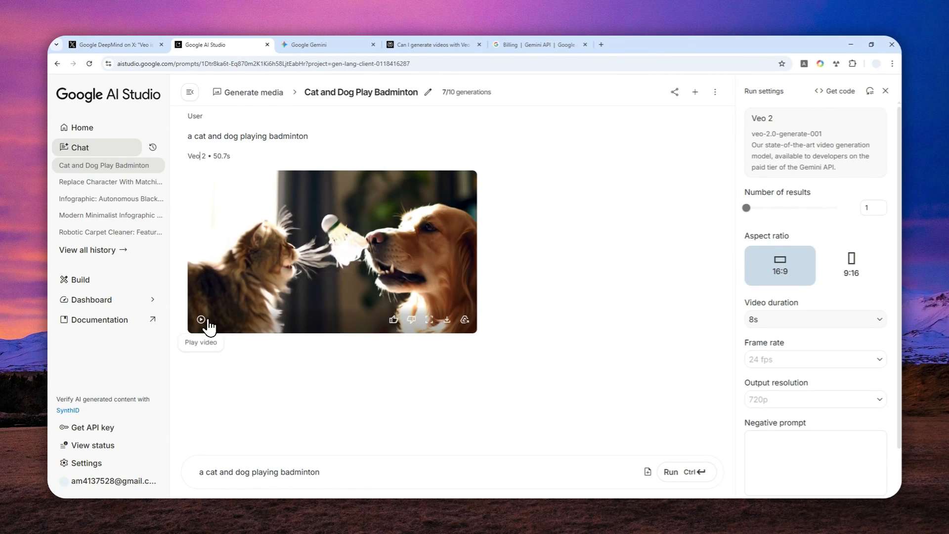
Play the generated cat-and-dog badminton video.
left_click(200, 320)
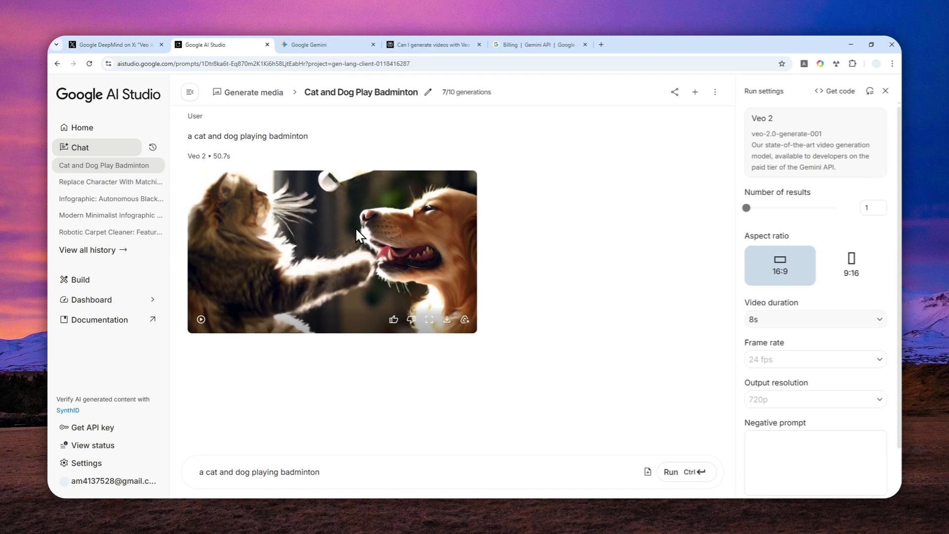
mouse_move(382, 212)
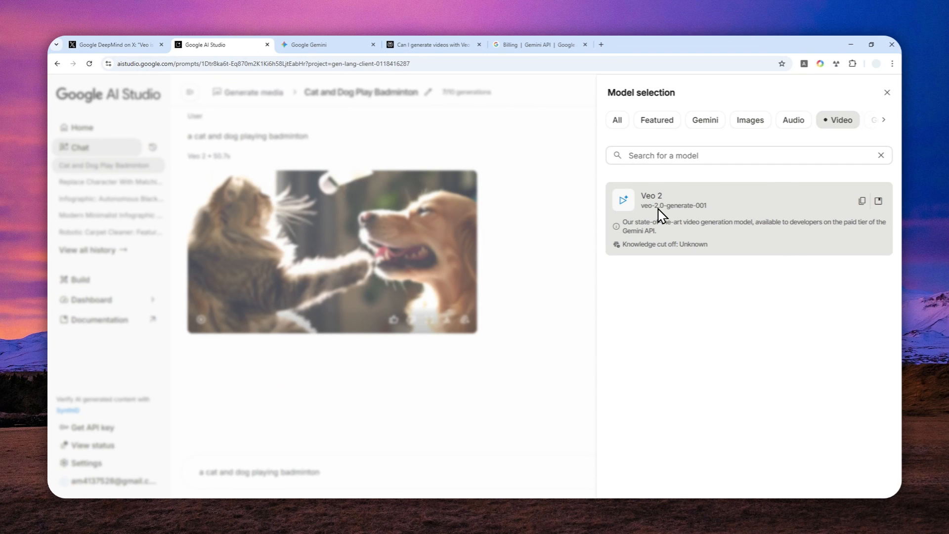
mouse_move(612, 173)
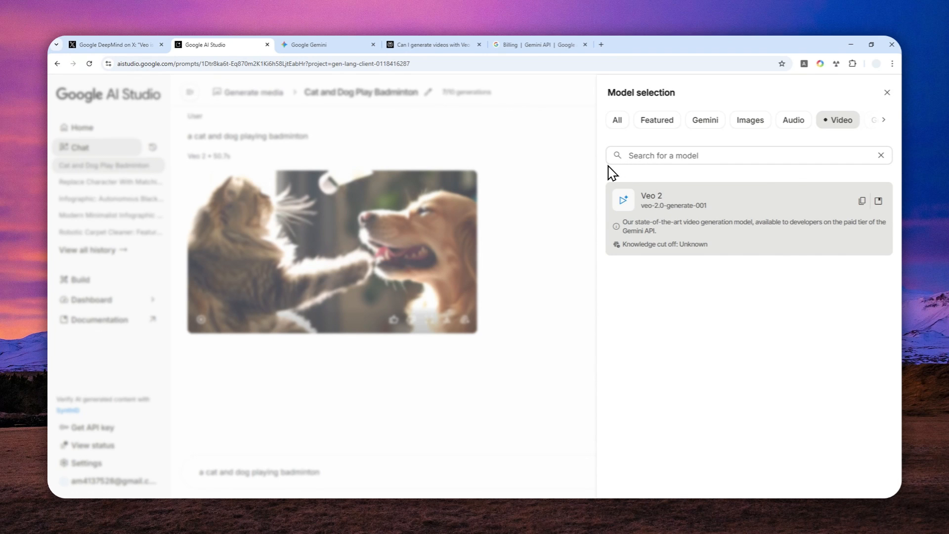